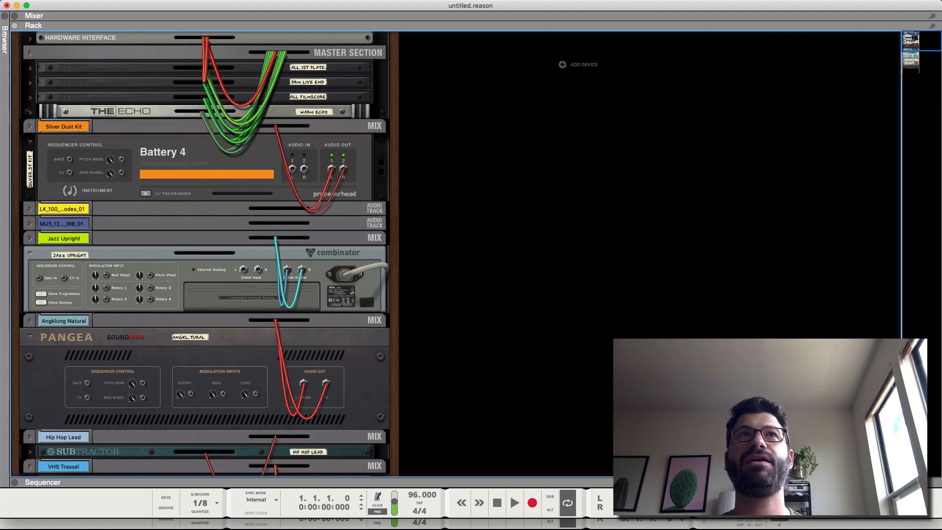
# Step: Show the Sequencer with the eight-track arrangement and close the quantize/pitch Tool Window
pyautogui.click(43, 35)
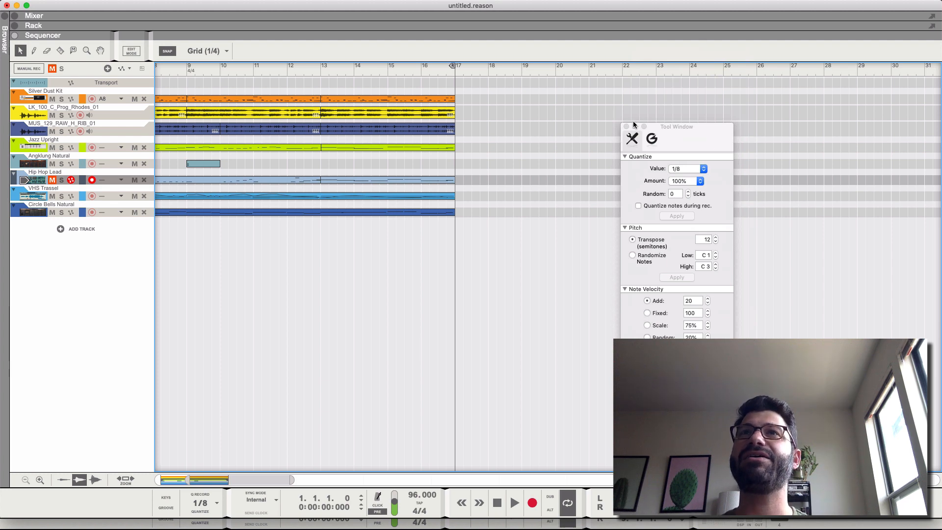
pyautogui.click(626, 126)
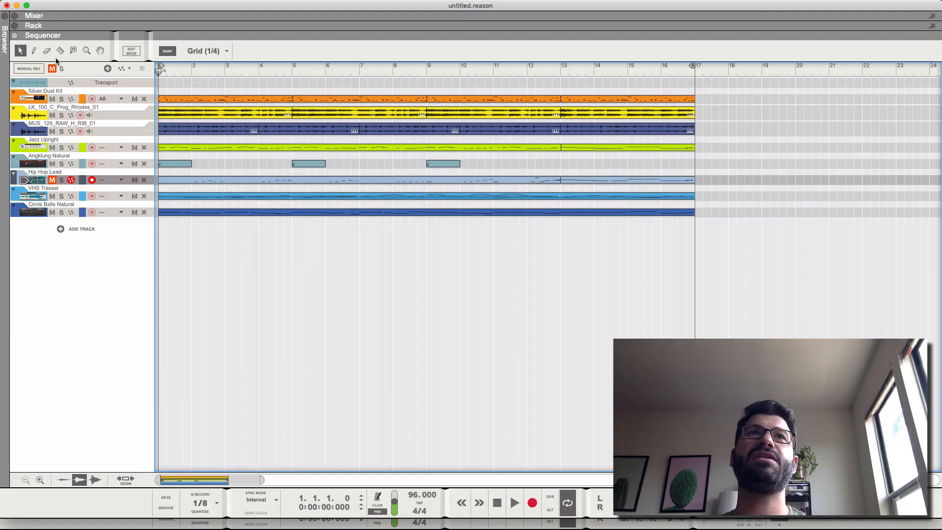
pyautogui.moveTo(163, 88)
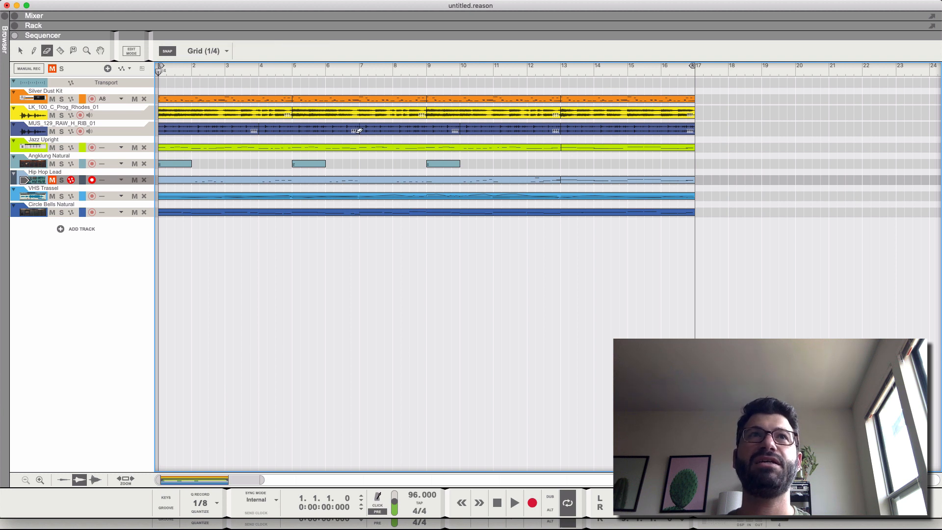
# Step: Zoom the sequencer so the 16-bar arrangement's clips and track lanes appear larger
pyautogui.click(59, 50)
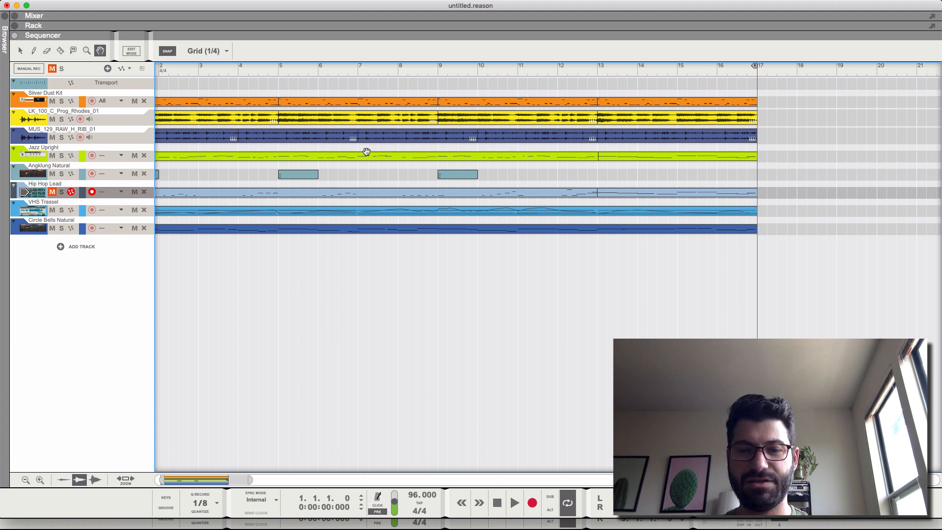
pyautogui.moveTo(363, 160)
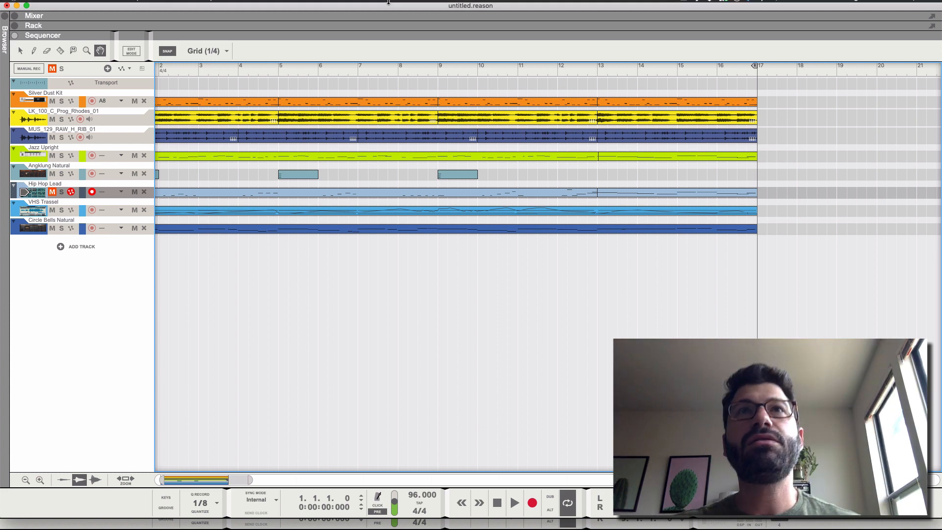
pyautogui.moveTo(219, 206)
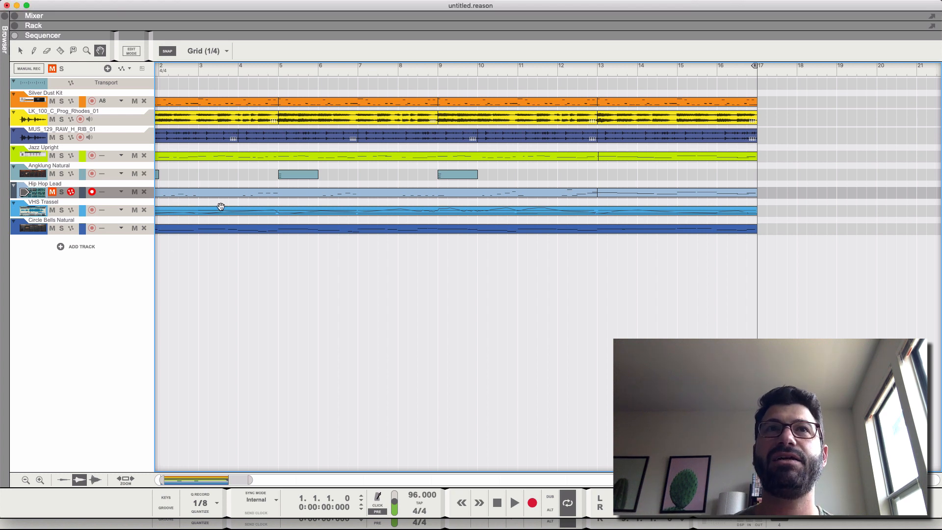
pyautogui.moveTo(211, 133)
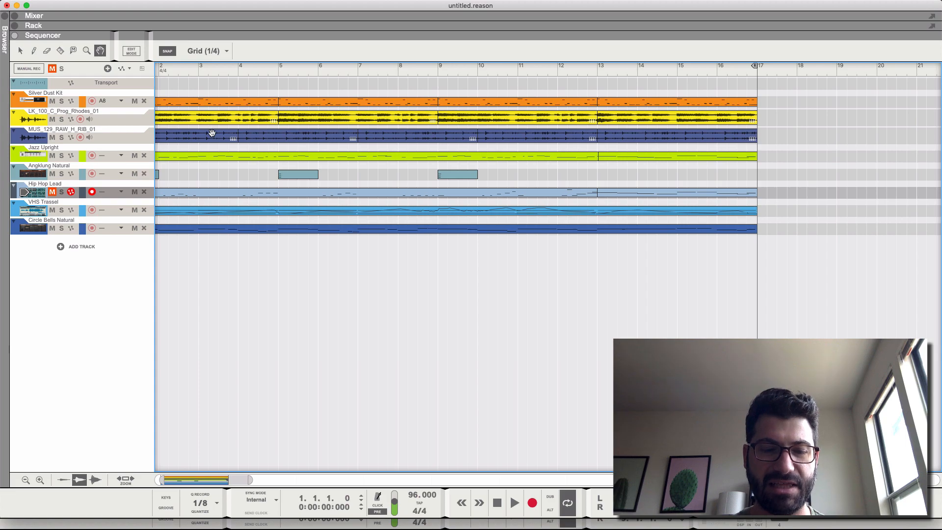
pyautogui.moveTo(639, 163)
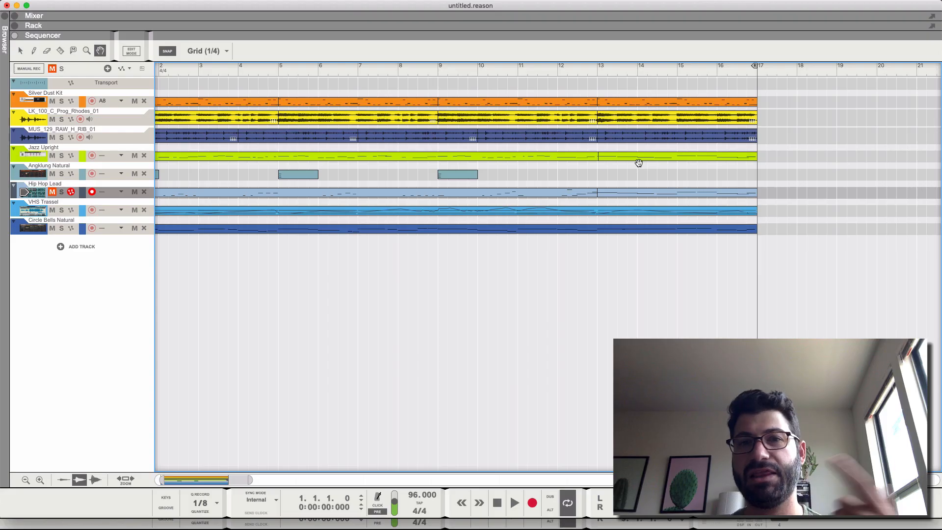
pyautogui.moveTo(644, 158)
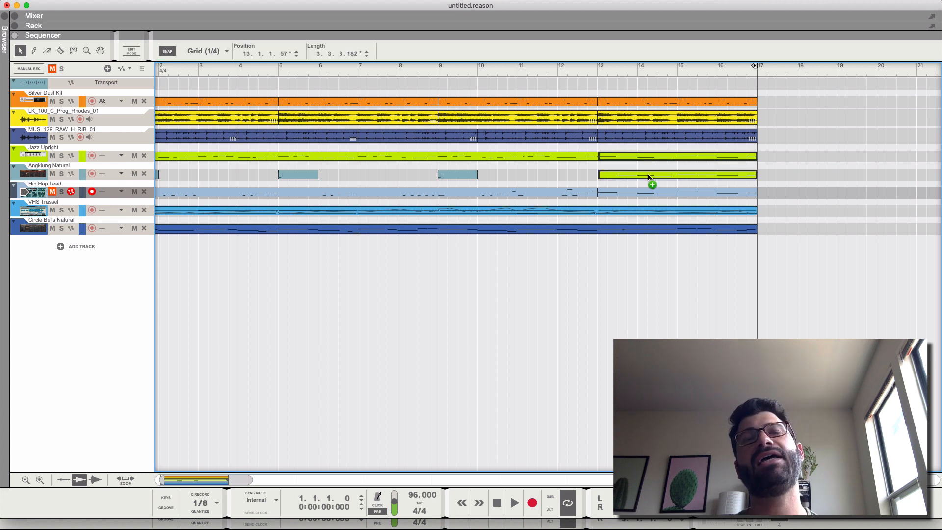
# Step: Alt-drag the bar-13 Jazz Upright clip onto the Angklung track
pyautogui.click(676, 174)
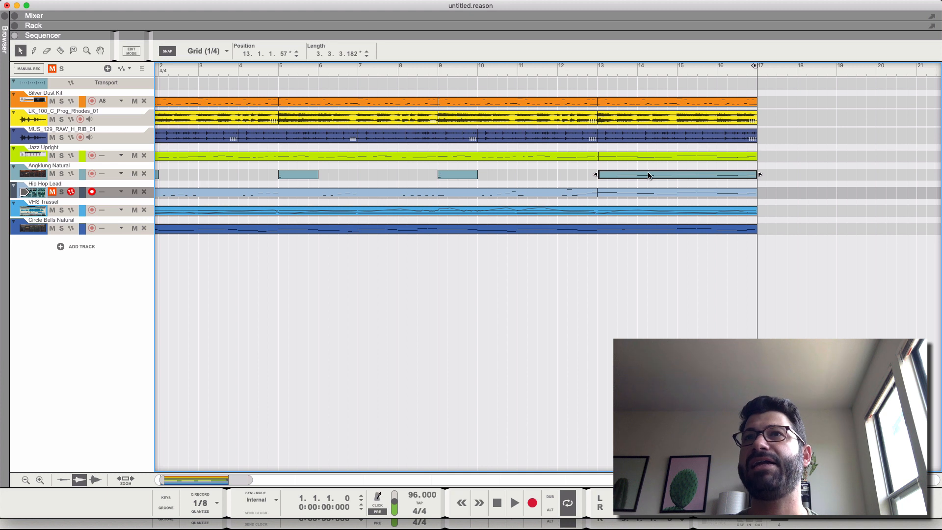
pyautogui.moveTo(676, 174); pyautogui.dragTo(844, 174)
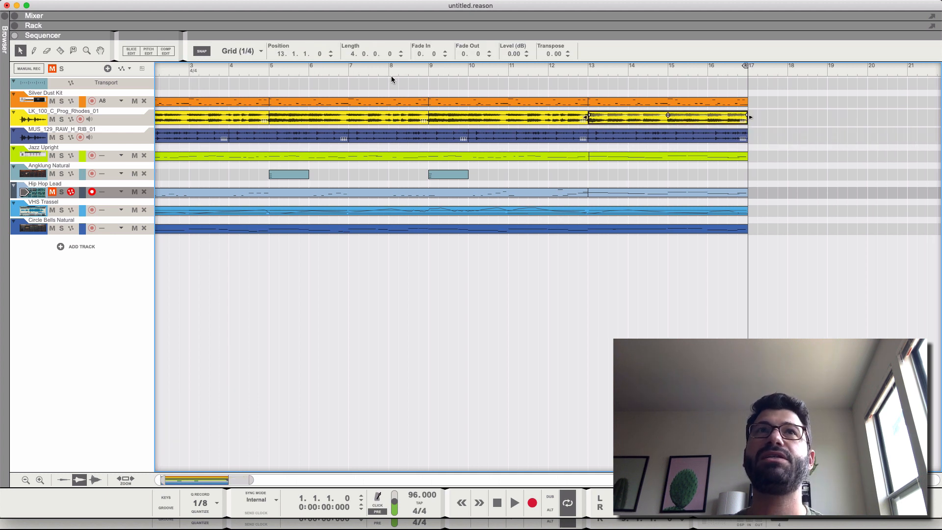
pyautogui.moveTo(246, 95)
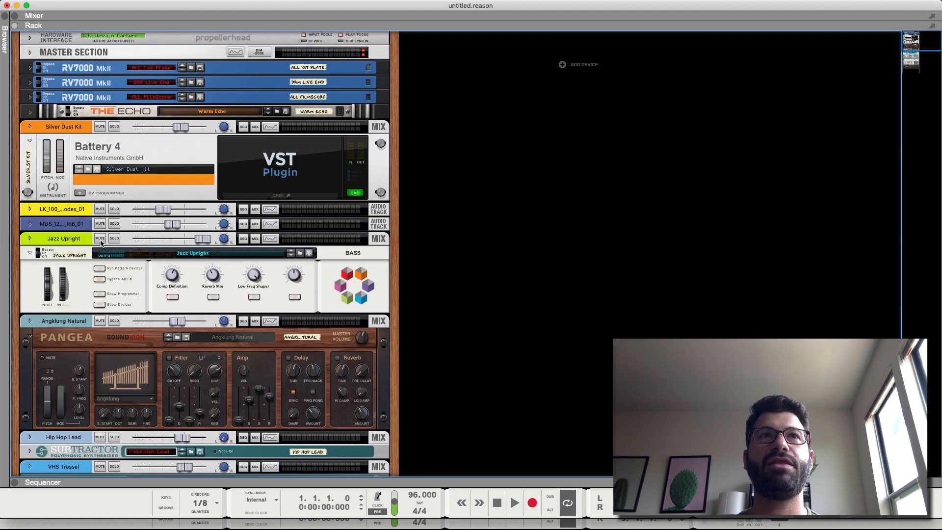
# Step: Duplicate the Angklung Natural Pangea instrument and load the Kinderklavier Natural patch on the copy
pyautogui.click(63, 320)
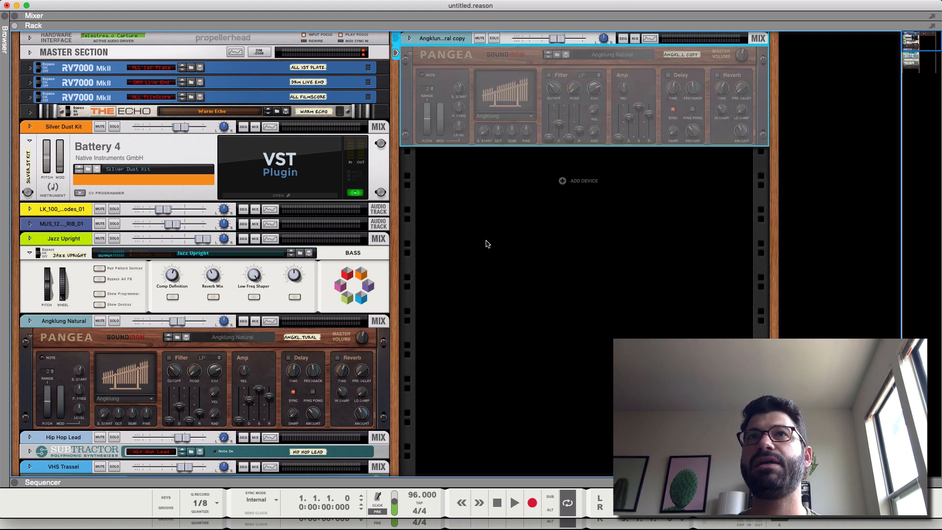
pyautogui.click(556, 54)
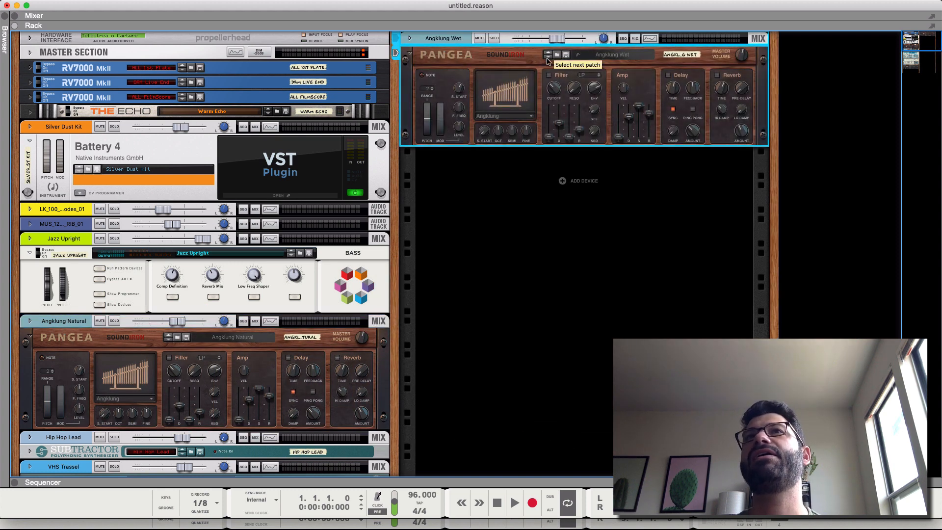
pyautogui.click(612, 54)
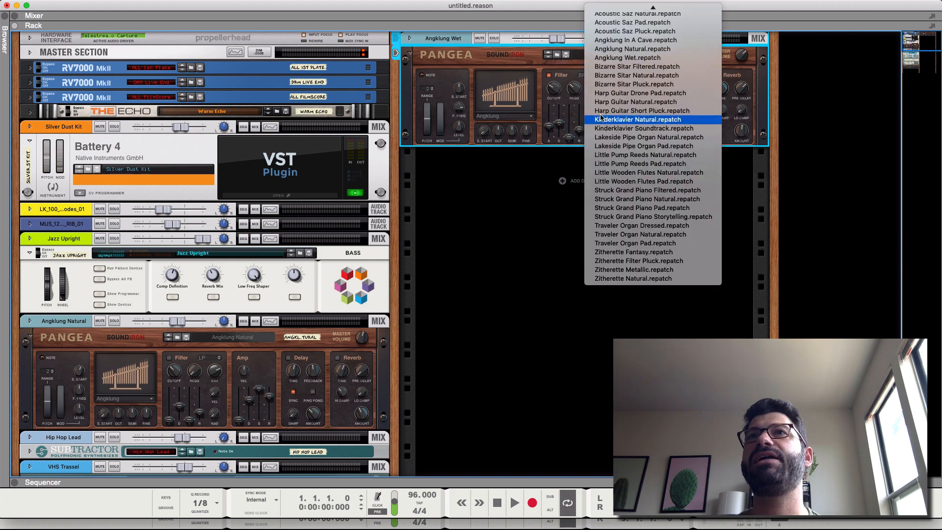
pyautogui.click(635, 118)
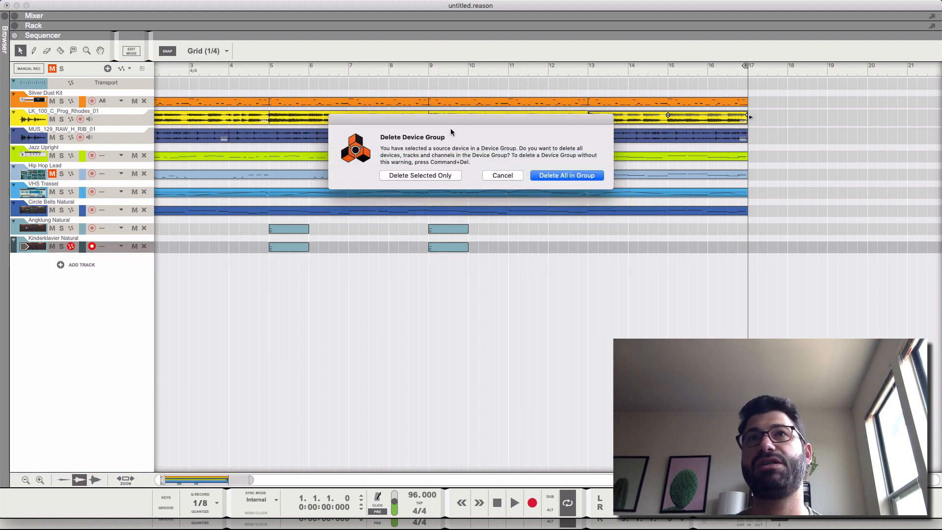
# Step: Choose Delete Selected Only to remove the Kinderklavier Natural device and track
pyautogui.click(565, 175)
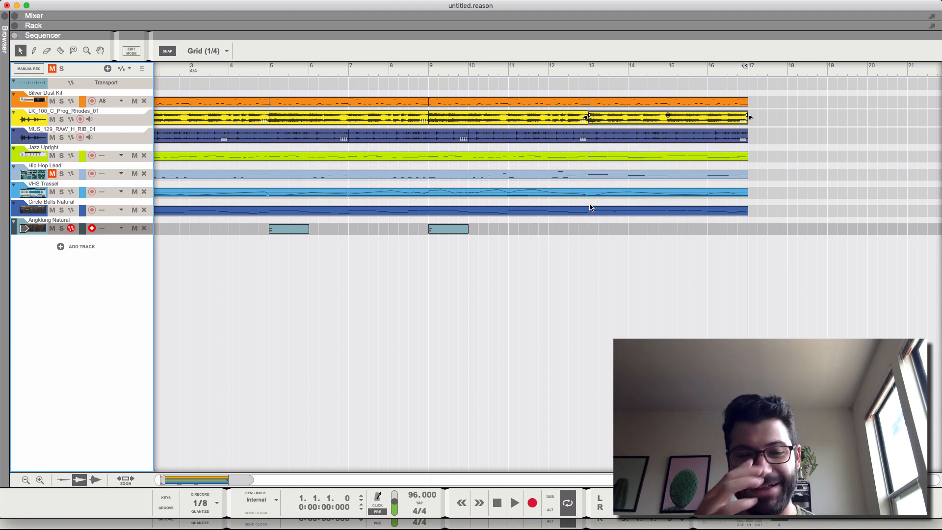
pyautogui.moveTo(571, 277)
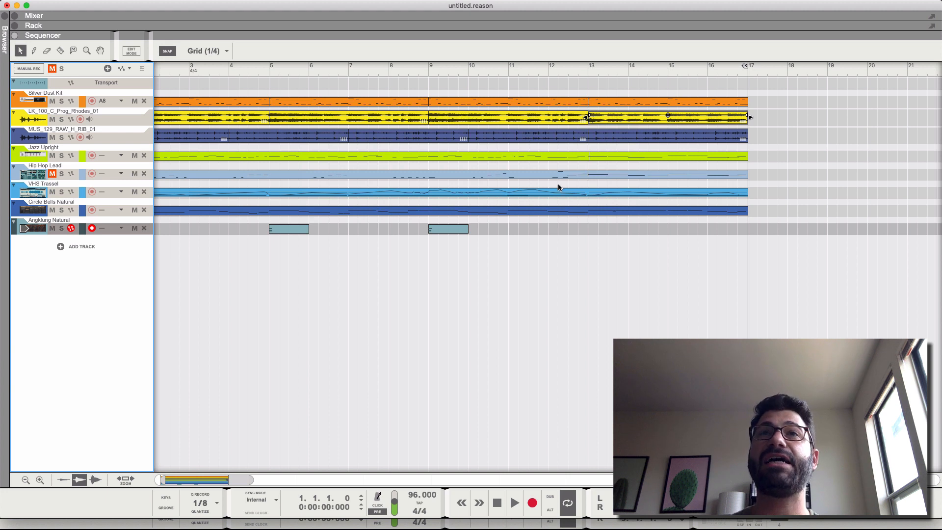
pyautogui.moveTo(641, 175)
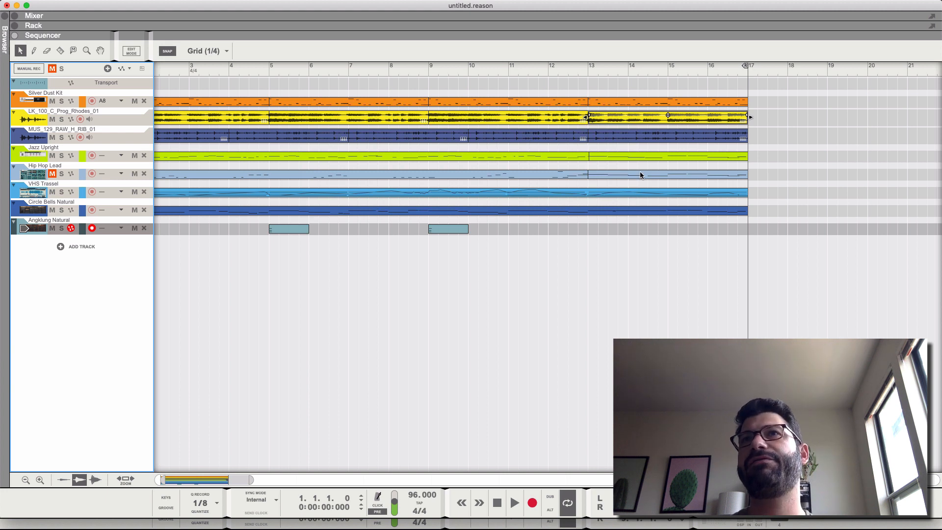
pyautogui.moveTo(736, 128)
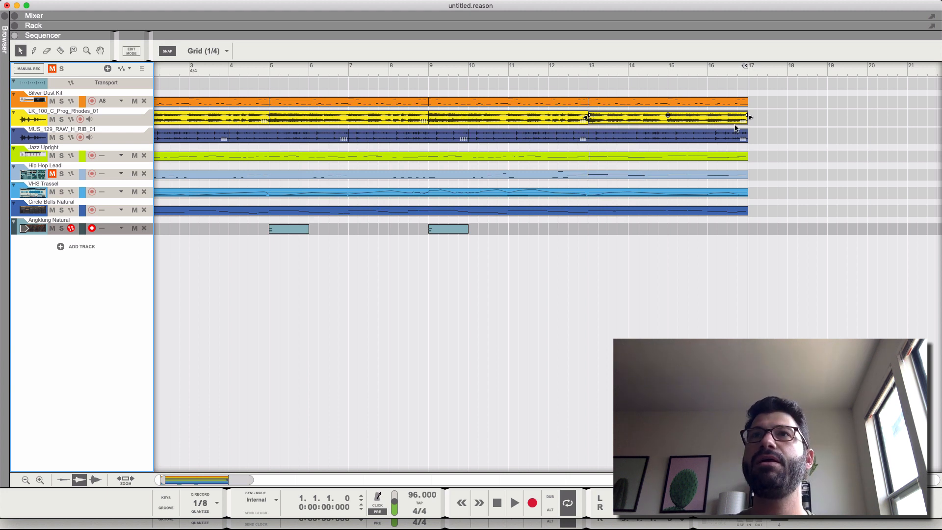
# Step: Select the final Jazz Upright clip and show the rack with VHS Trassel Grain
pyautogui.click(661, 116)
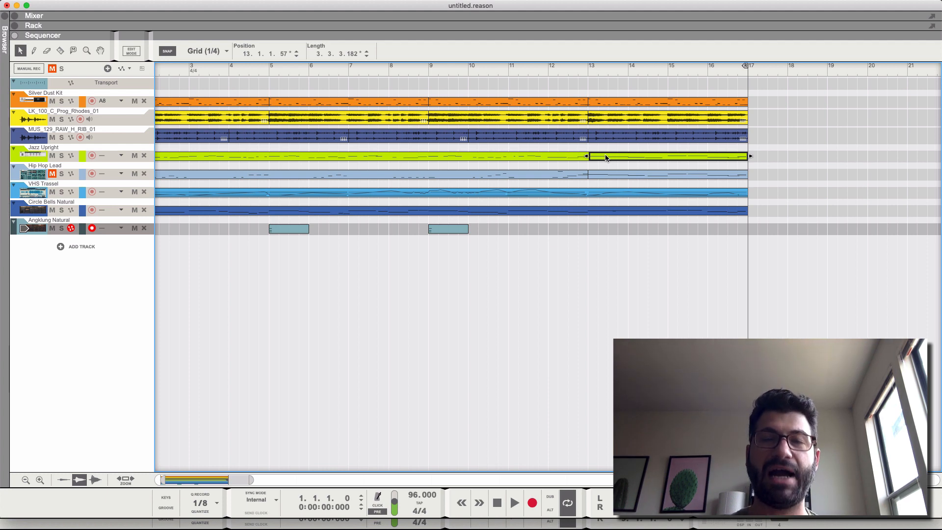
pyautogui.click(33, 25)
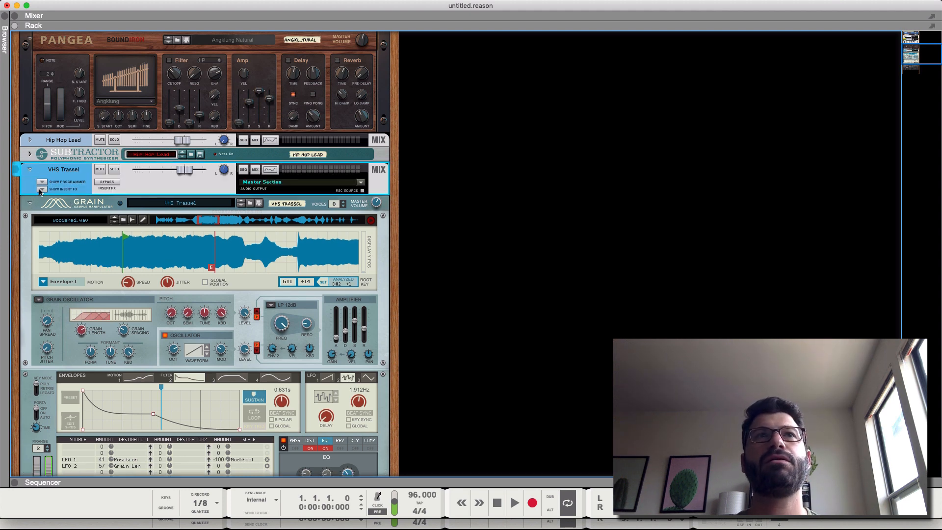
# Step: Flip the rack to its rear cabling and open the VHS Trassel channel's options
pyautogui.click(43, 189)
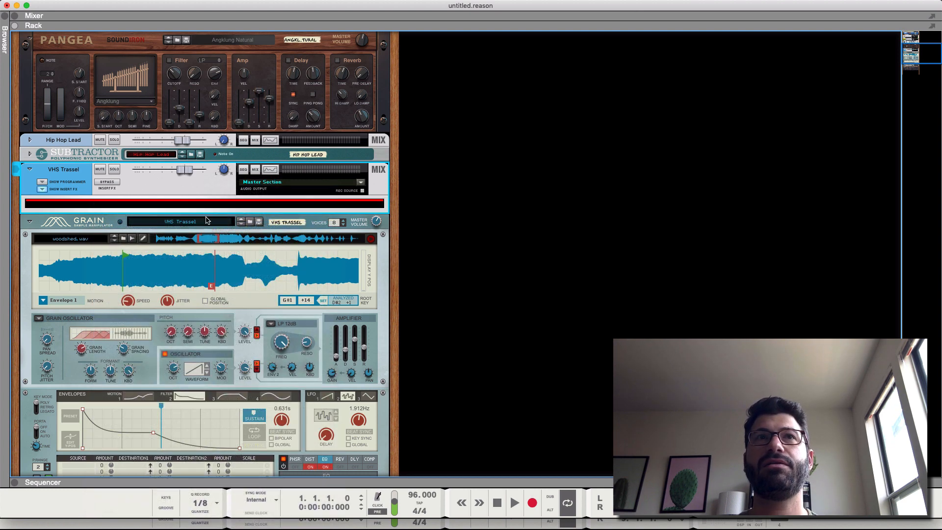
pyautogui.rightClick(206, 221)
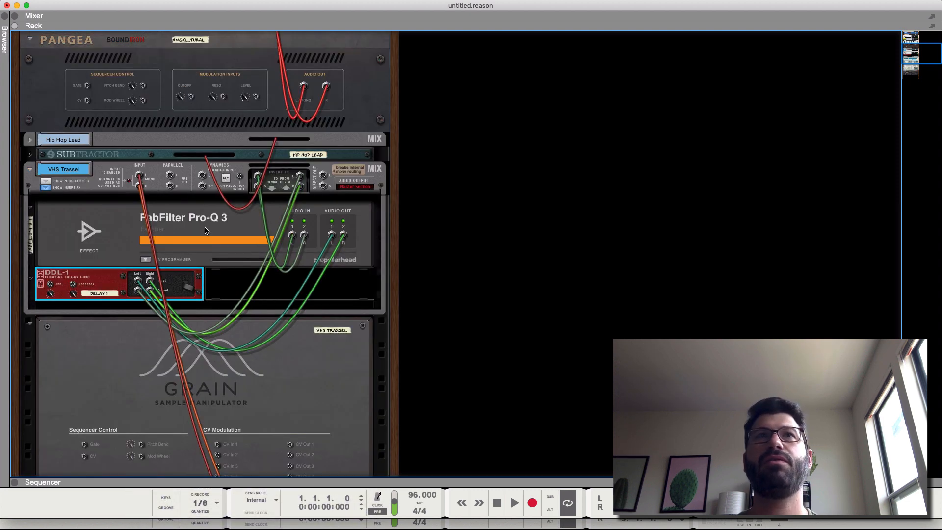
pyautogui.moveTo(254, 222)
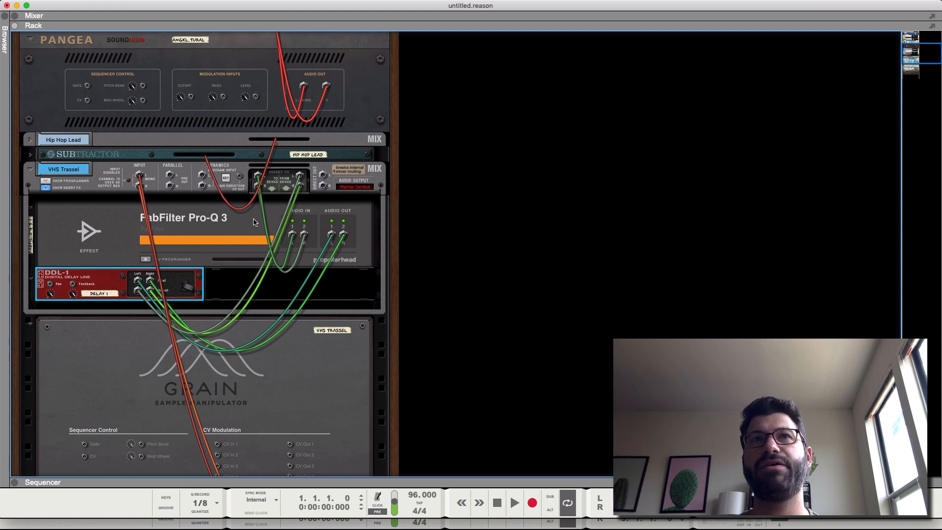
pyautogui.moveTo(345, 276)
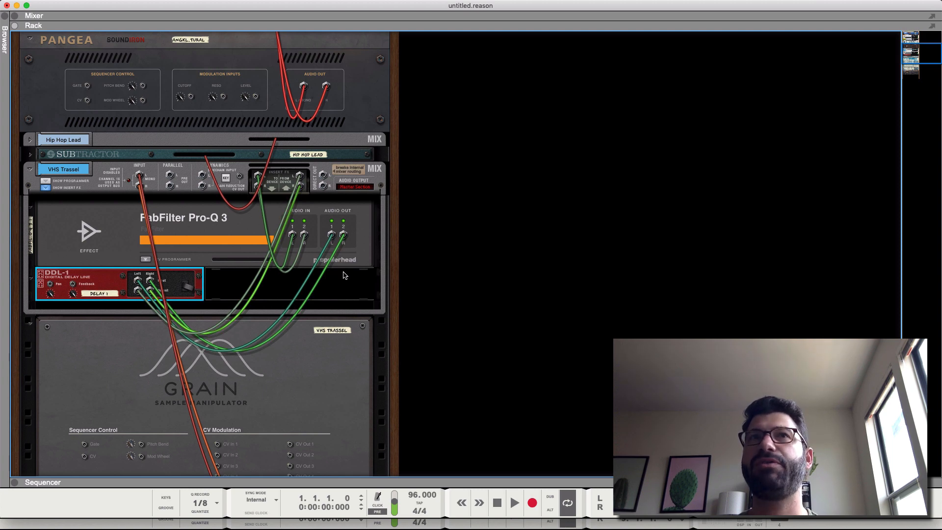
pyautogui.moveTo(87, 263)
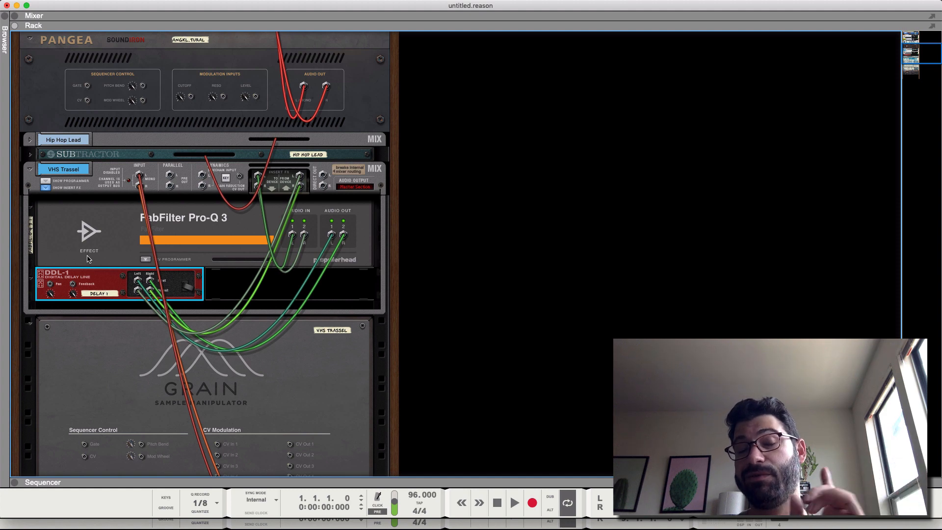
pyautogui.moveTo(86, 253)
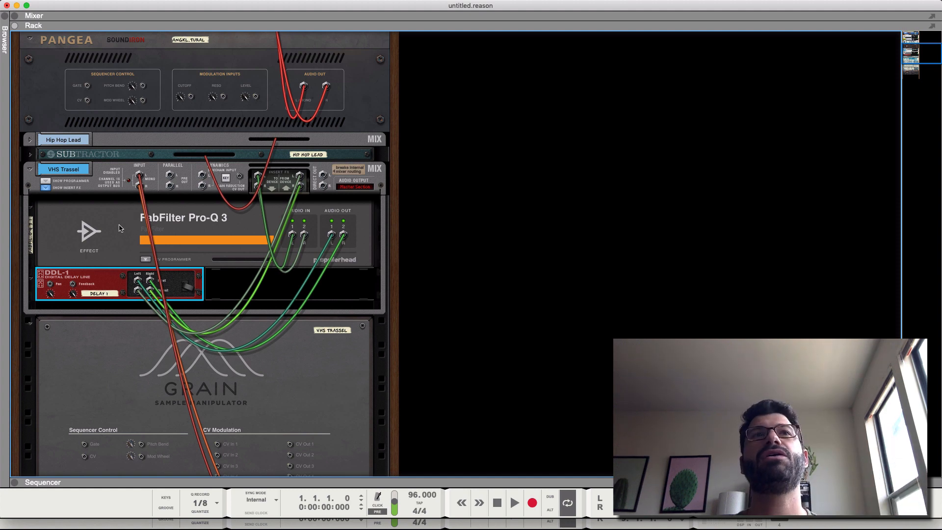
pyautogui.moveTo(91, 281)
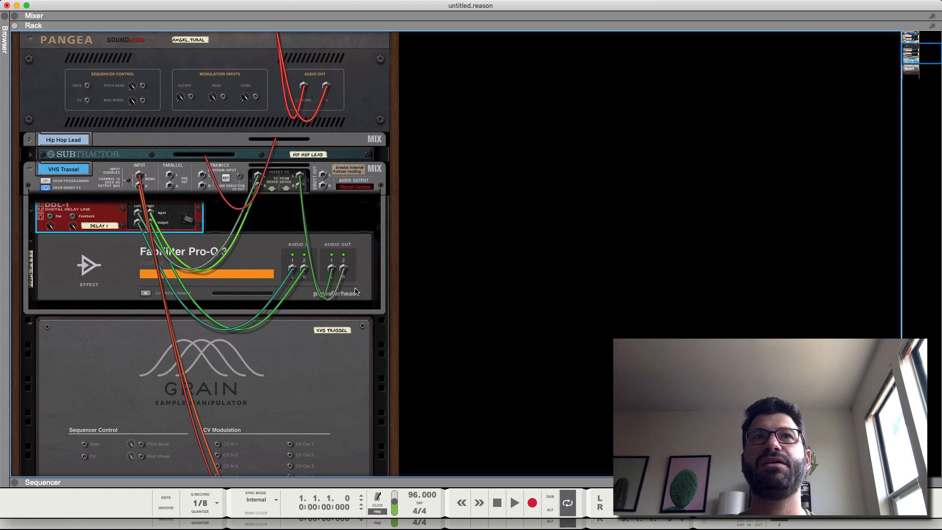
pyautogui.moveTo(120, 291)
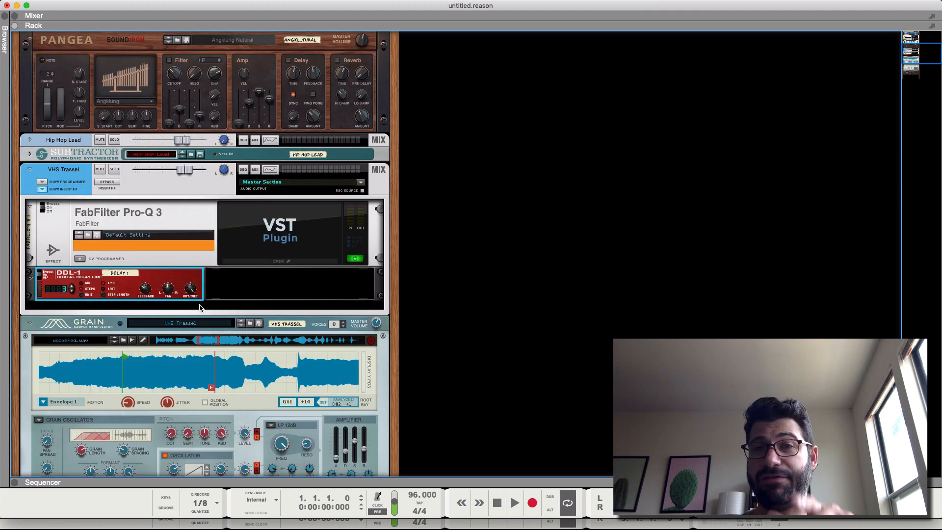
# Step: Add an RV7000 MkII Reverb to VHS Trassel's insert chain below the DDL-1
pyautogui.rightClick(202, 306)
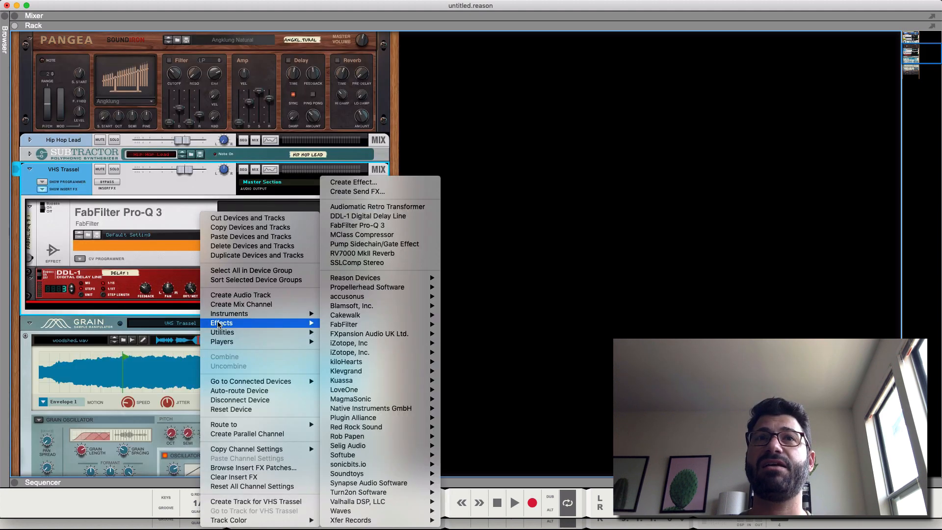
pyautogui.moveTo(357, 263)
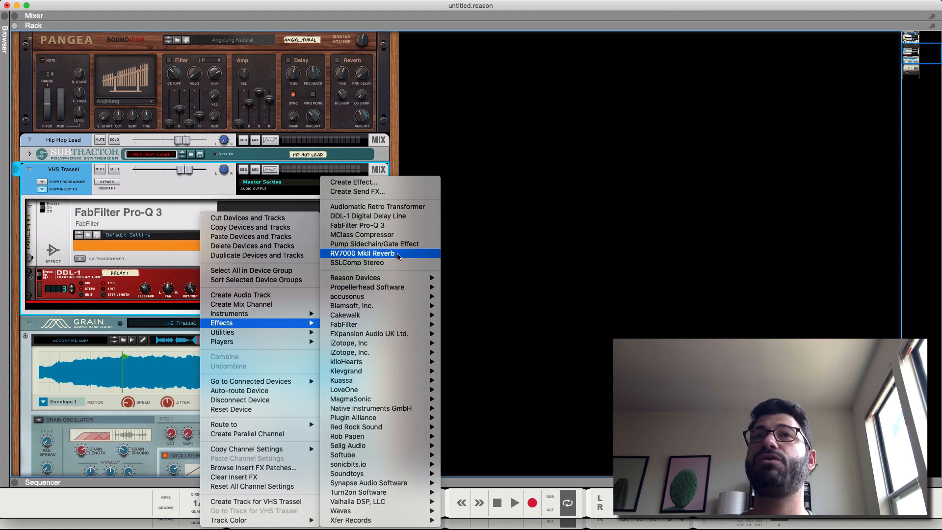
pyautogui.click(361, 253)
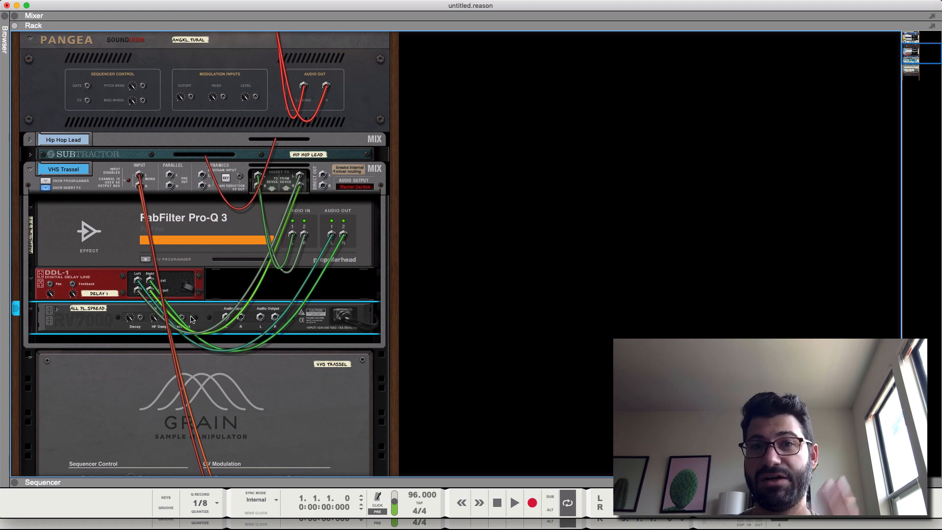
pyautogui.moveTo(138, 325)
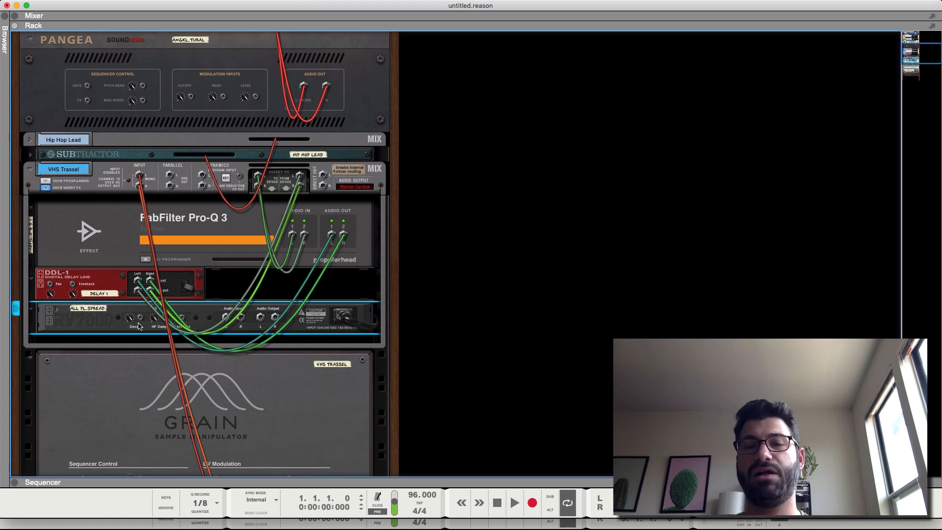
pyautogui.moveTo(242, 333)
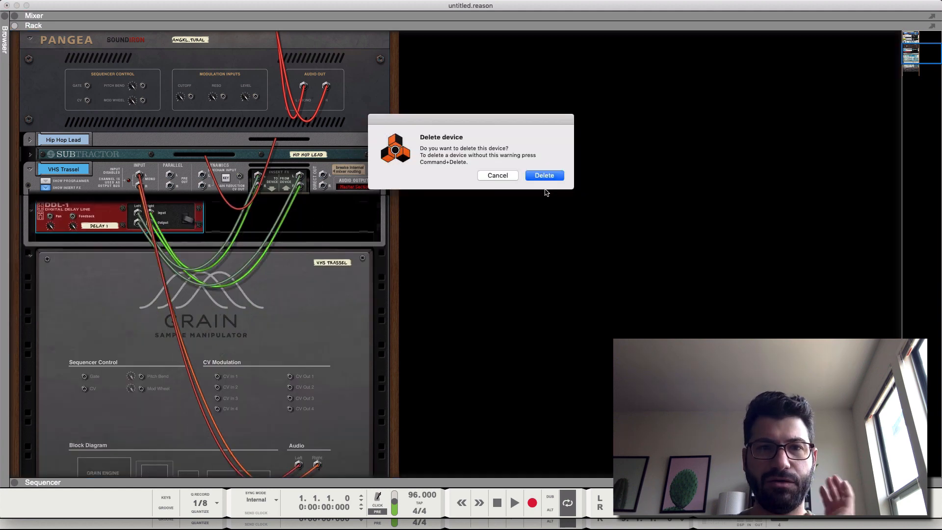
# Step: Confirm the device removal in the Delete device dialog
pyautogui.click(544, 175)
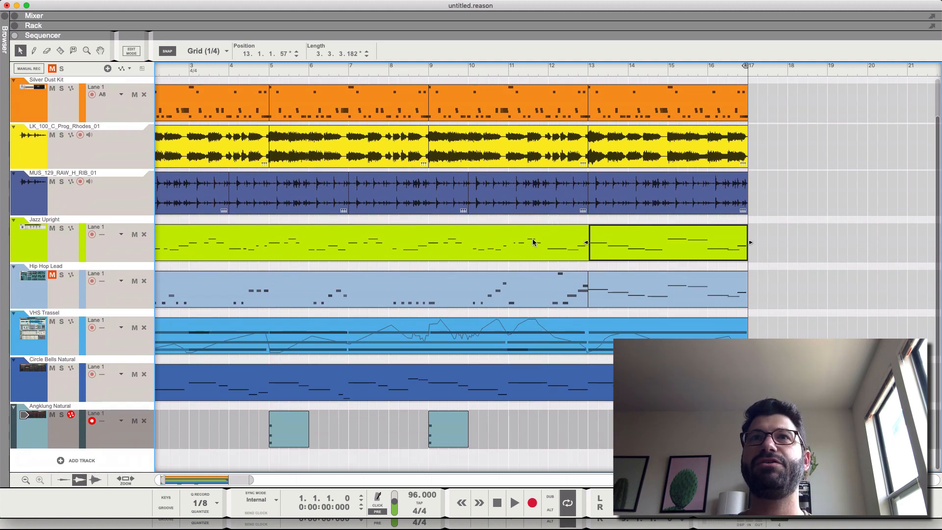
pyautogui.moveTo(528, 247)
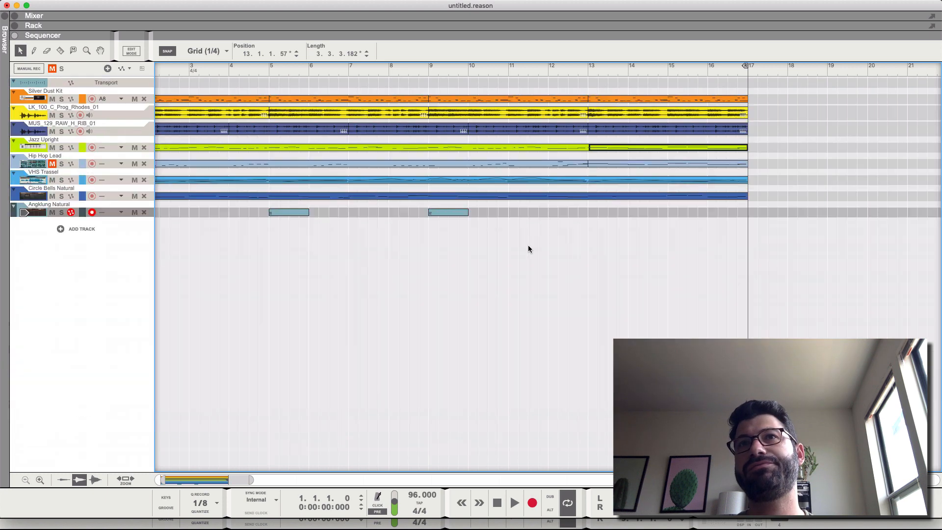
pyautogui.moveTo(530, 244)
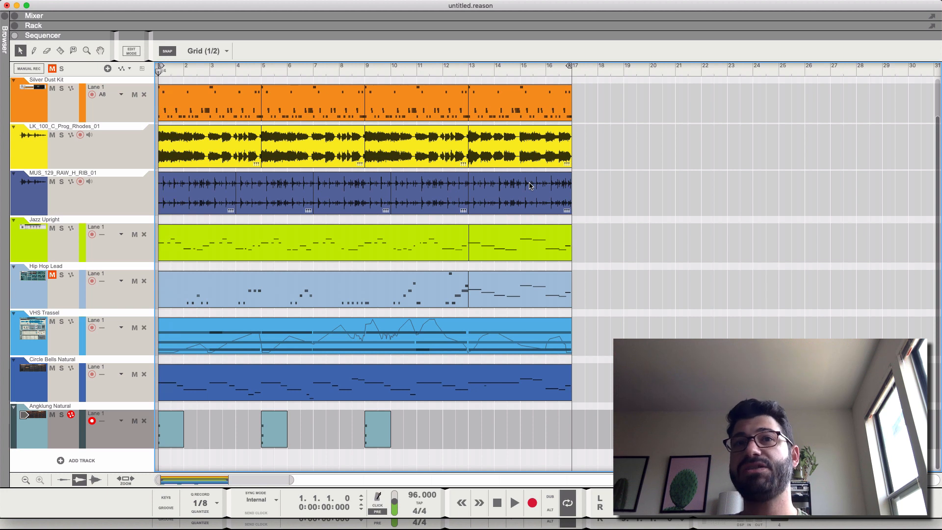
pyautogui.moveTo(679, 78)
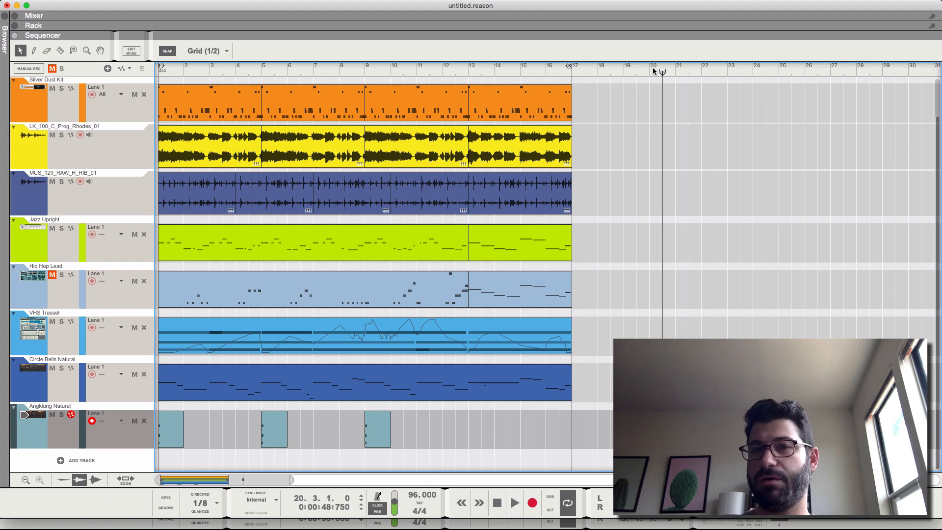
pyautogui.moveTo(669, 58)
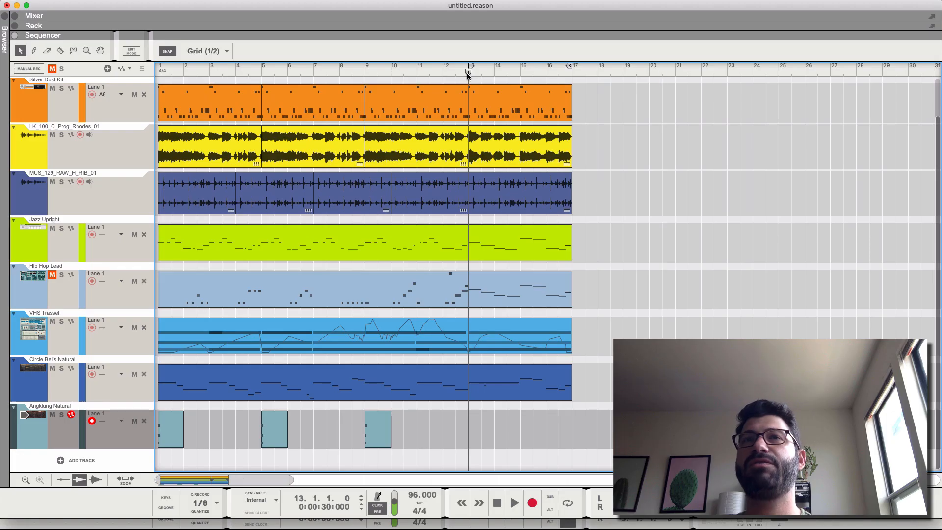
# Step: Set the song position to bar 13 and select the later Jazz Upright clip
pyautogui.click(514, 502)
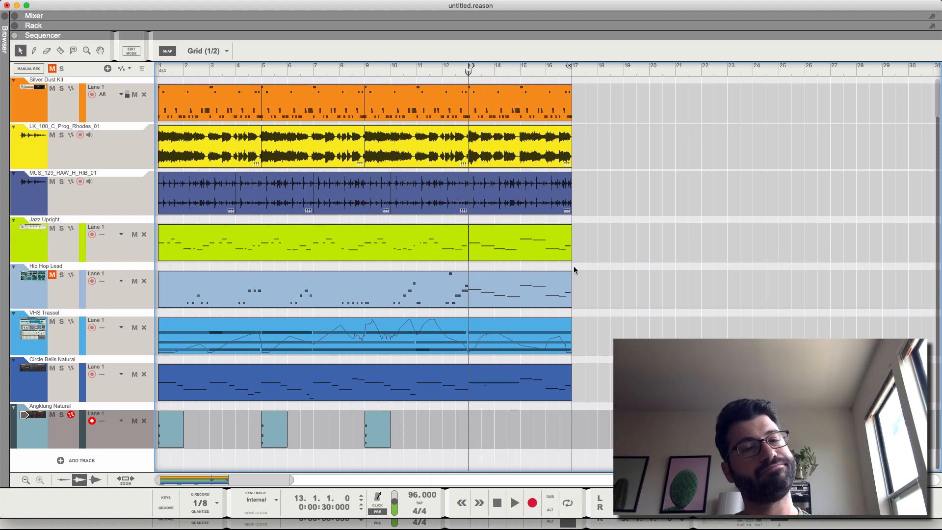
pyautogui.moveTo(487, 245)
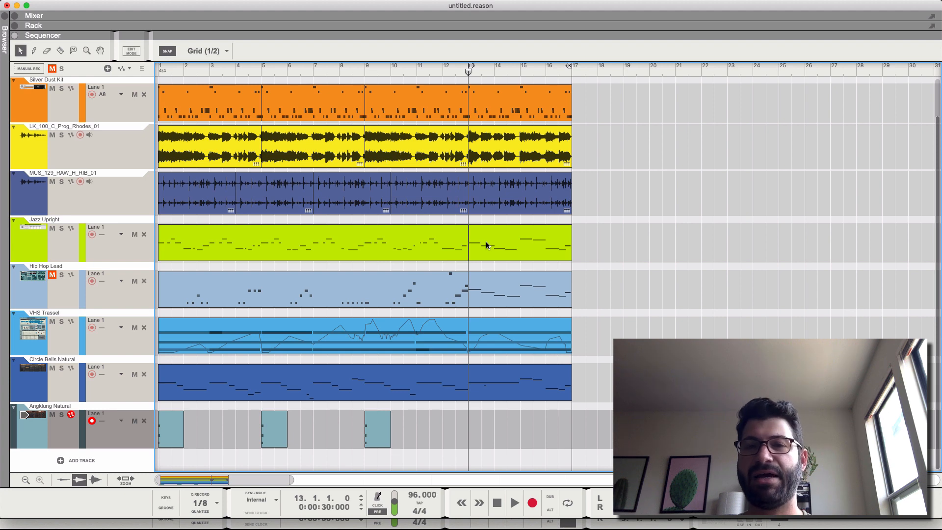
pyautogui.click(34, 15)
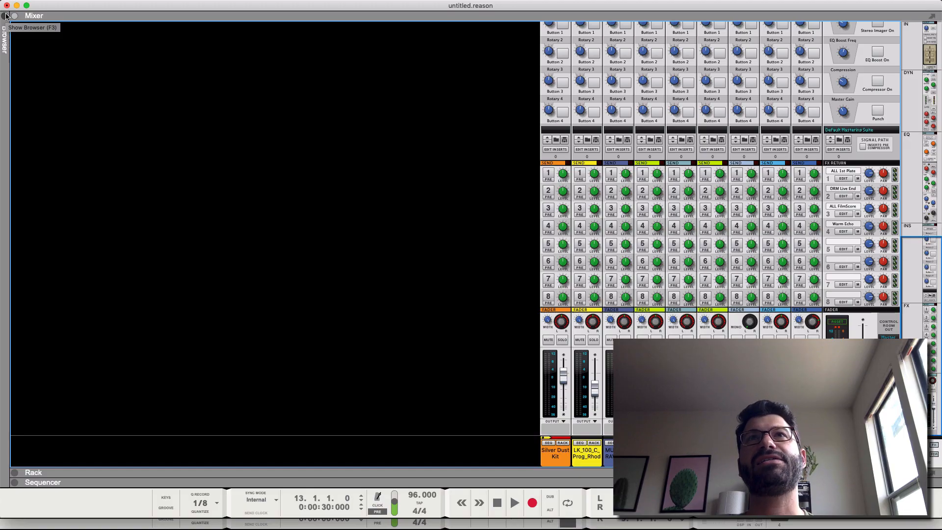
# Step: Open the Browser and add a Radical Keys instrument, showing its Natural Keys patches
pyautogui.click(6, 16)
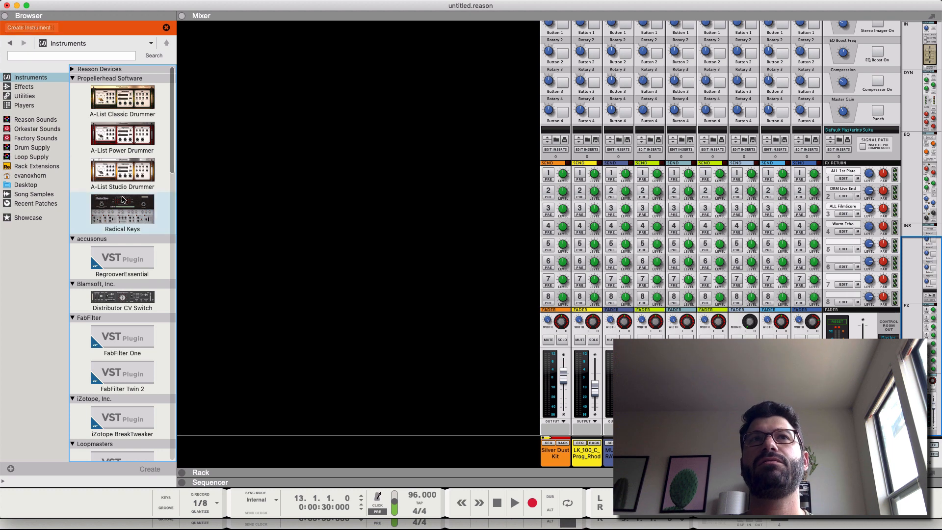
pyautogui.doubleClick(122, 211)
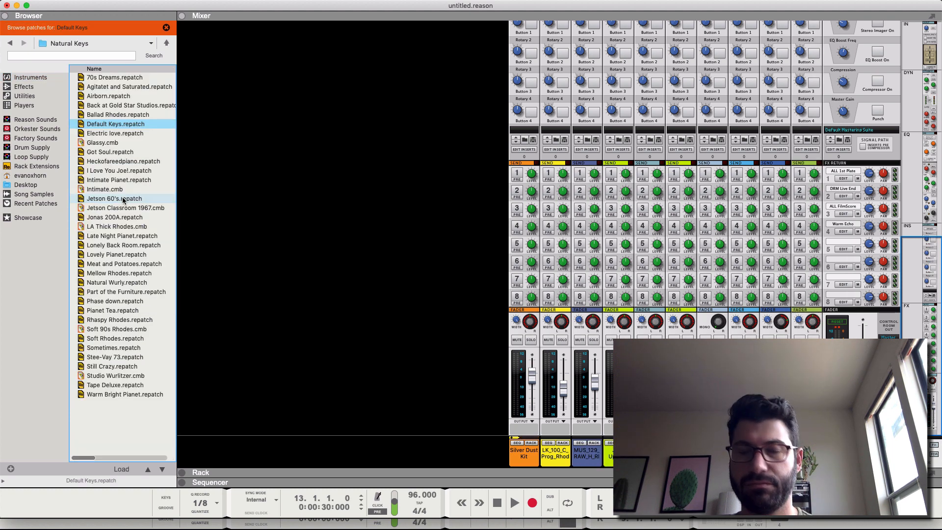